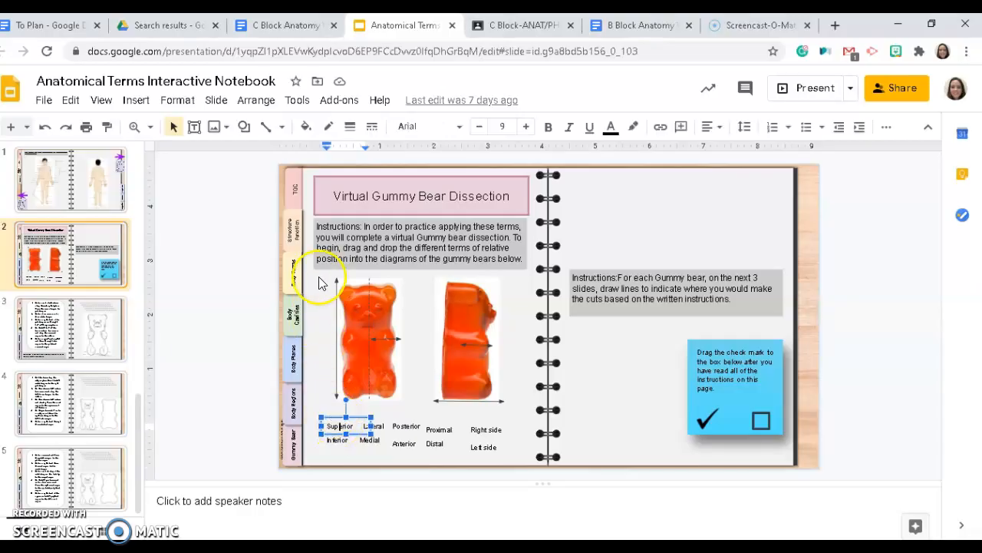
{"action": "mouse_move", "coordinate": [330, 309]}
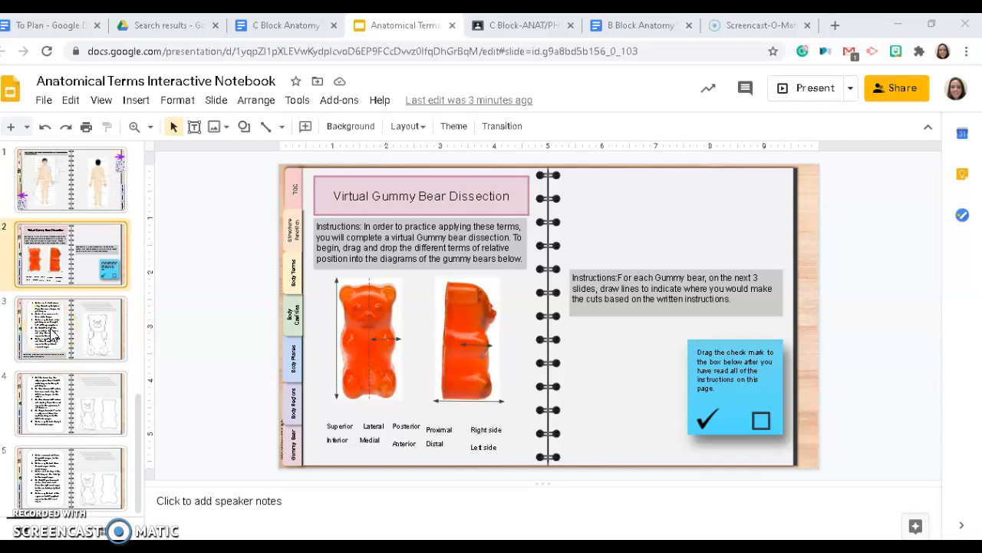
Open slide 4, the dissection page with five cutting instructions and blank bear outlines.
{"action": "left_click", "coordinate": [71, 329]}
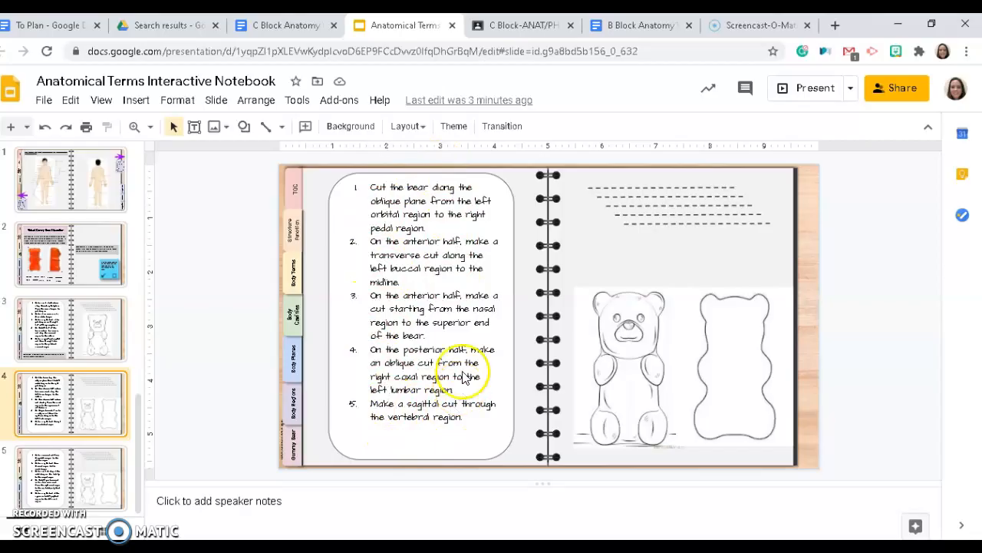
{"action": "mouse_move", "coordinate": [426, 311]}
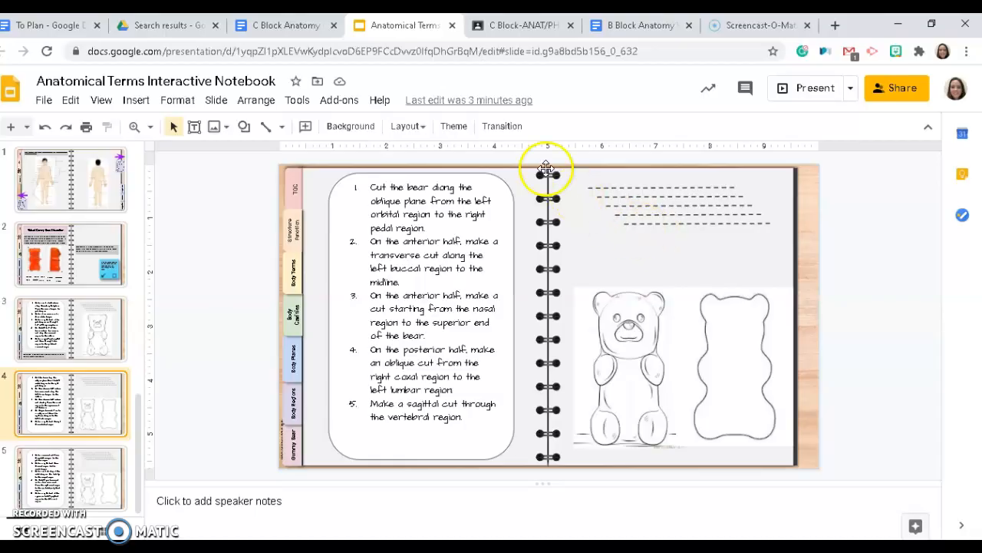
{"action": "mouse_move", "coordinate": [370, 341]}
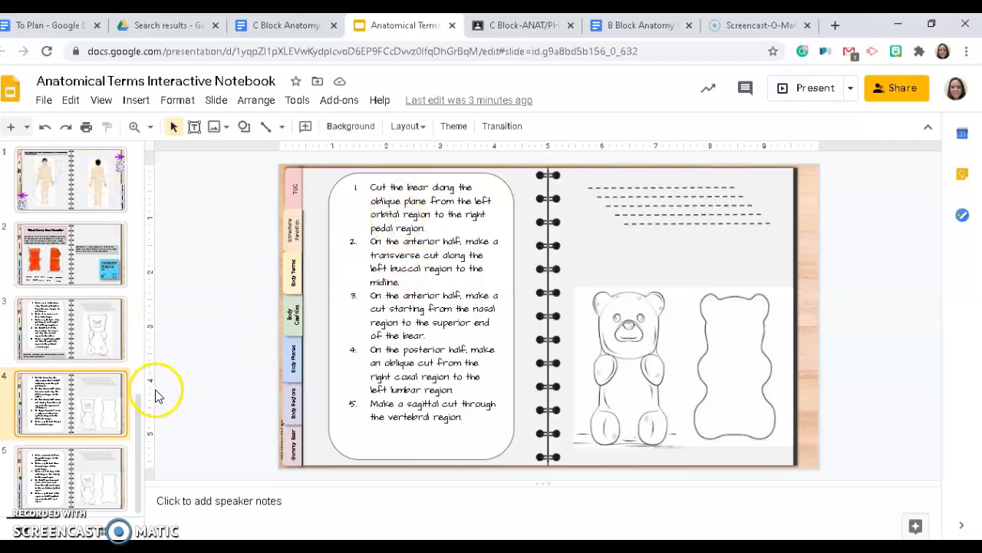
{"action": "mouse_move", "coordinate": [152, 372]}
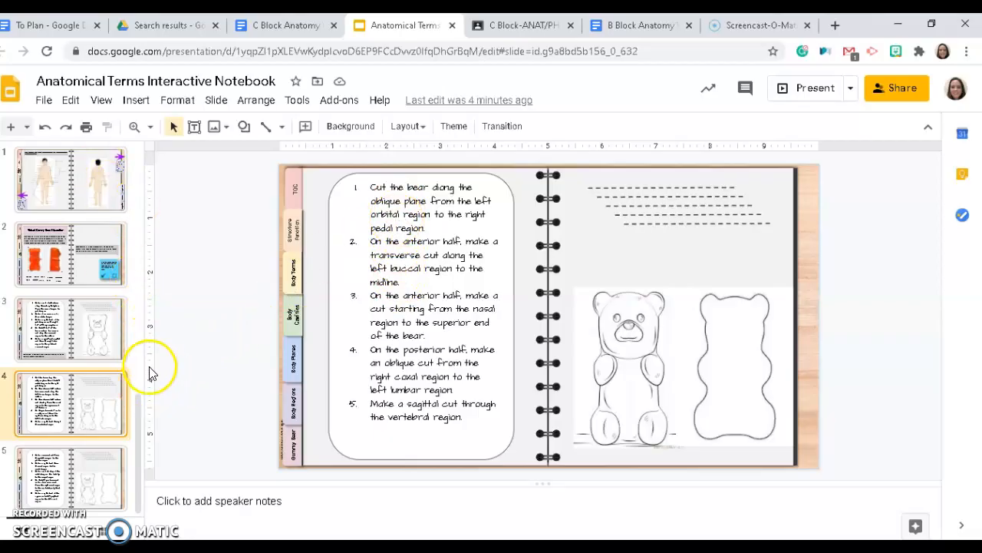
{"action": "mouse_move", "coordinate": [226, 367]}
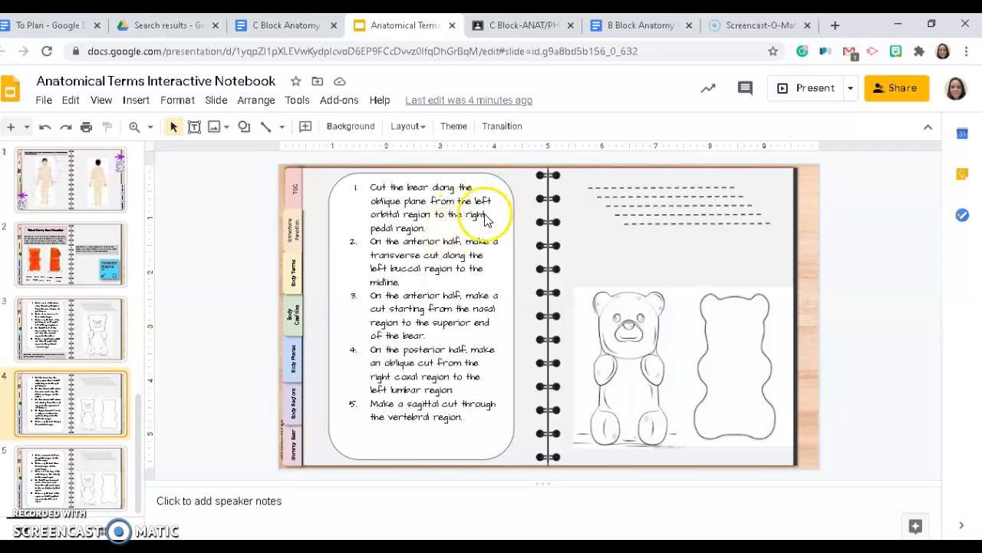
{"action": "mouse_move", "coordinate": [484, 234]}
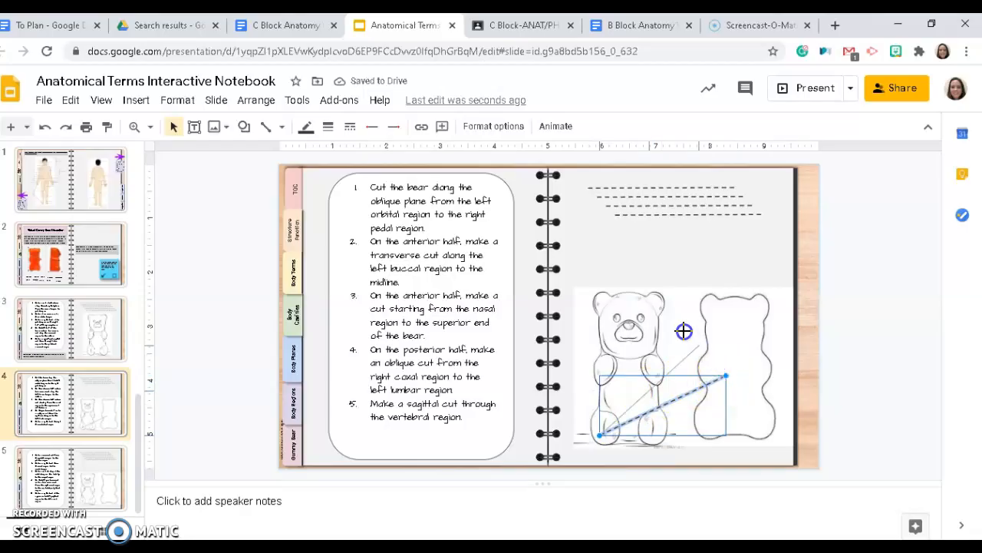
Drag the dotted cut line's endpoints so it runs from the bear's eye to the opposite foot.
{"action": "left_click_drag", "start_coordinate": [683, 331], "coordinate": [641, 316]}
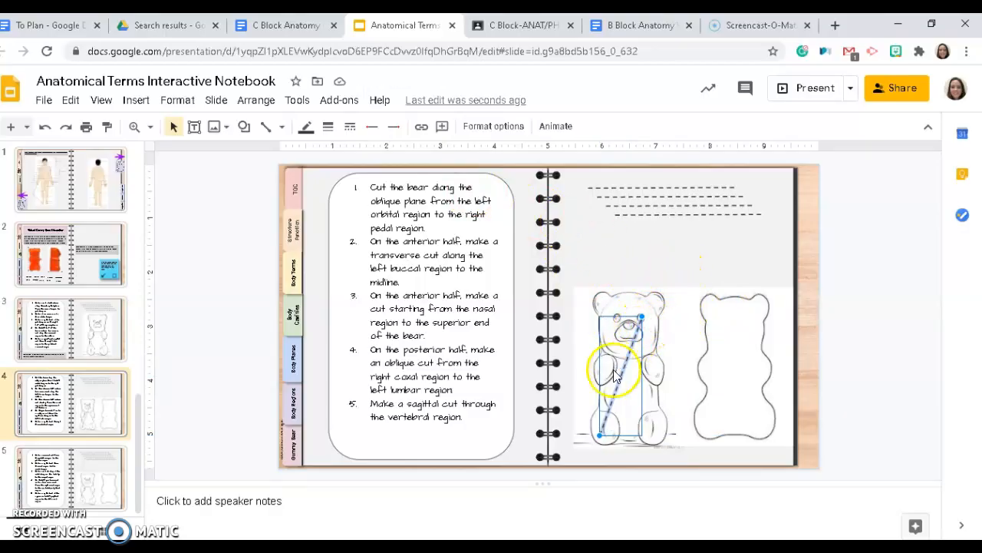
{"action": "left_click_drag", "start_coordinate": [614, 372], "coordinate": [601, 435]}
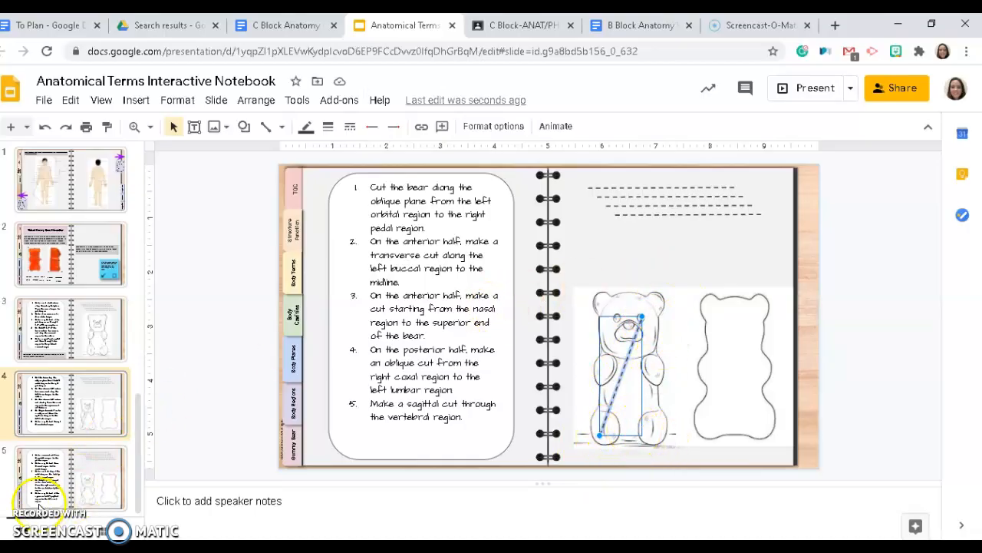
{"action": "mouse_move", "coordinate": [576, 303]}
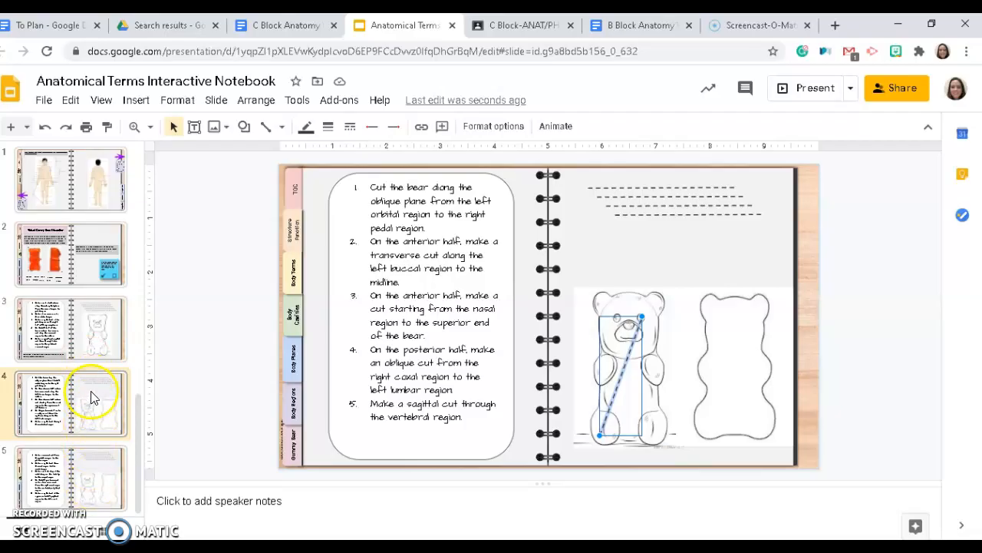
{"action": "mouse_move", "coordinate": [97, 476]}
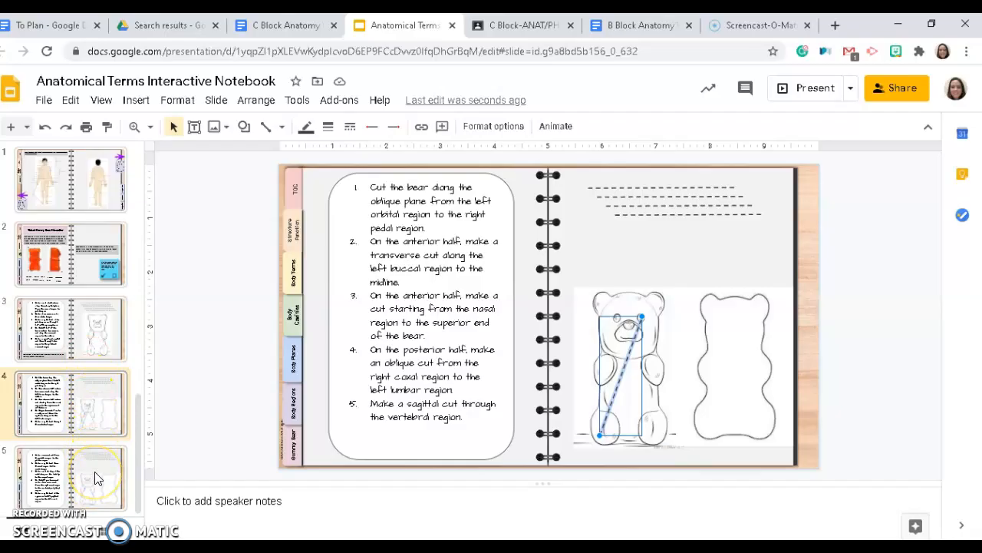